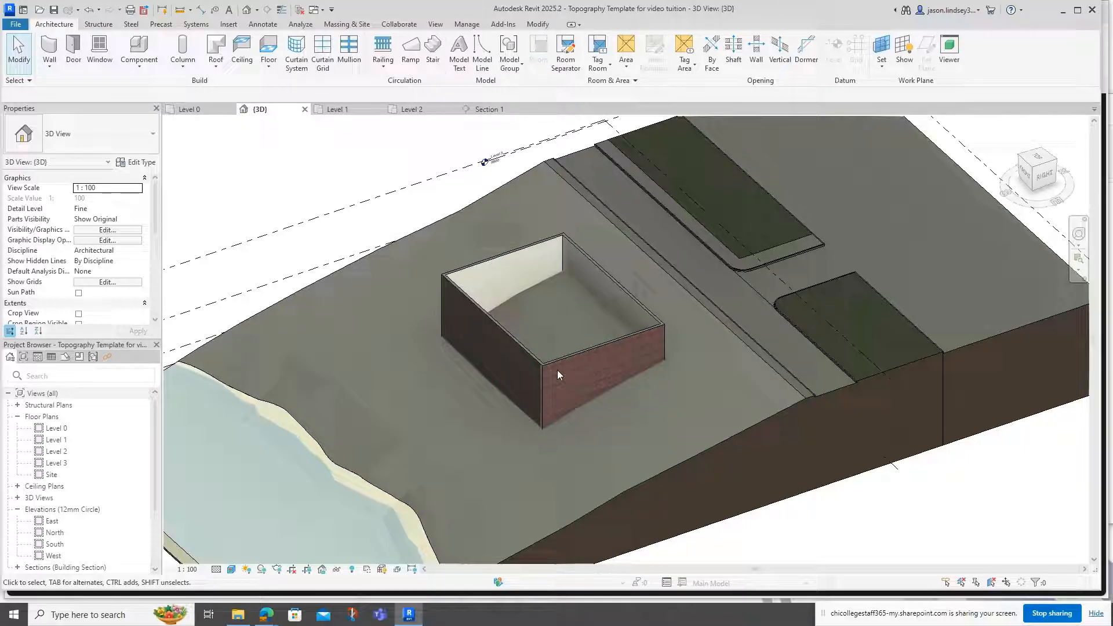
Check the toposolid against the building in Section 1 before and after excavating by the floor.
left_click(488, 109)
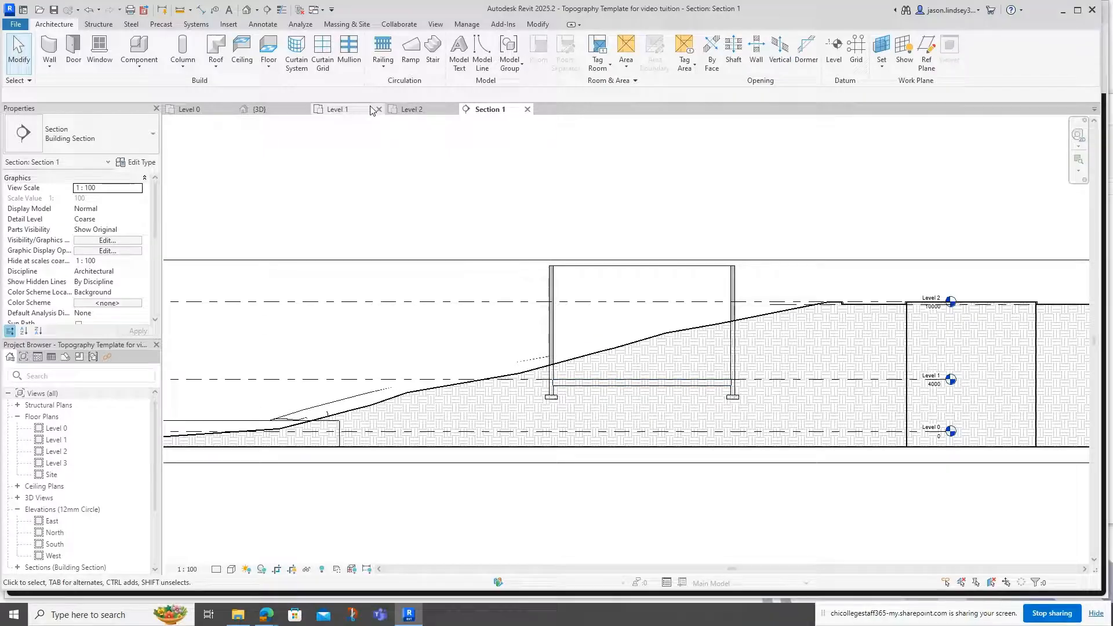
left_click(260, 109)
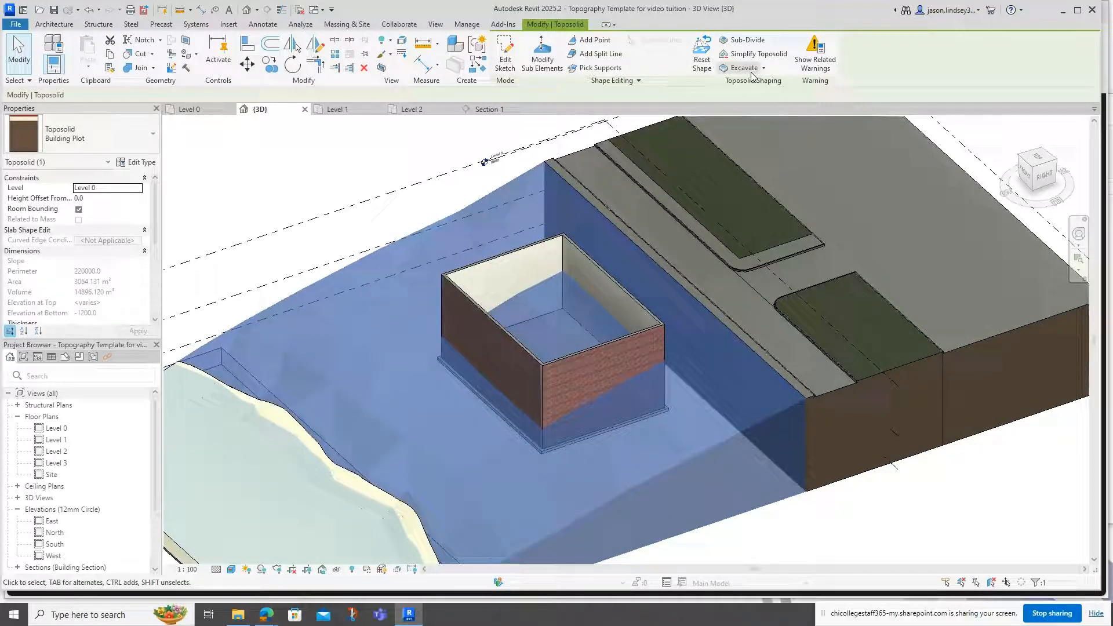
mouse_move(749, 70)
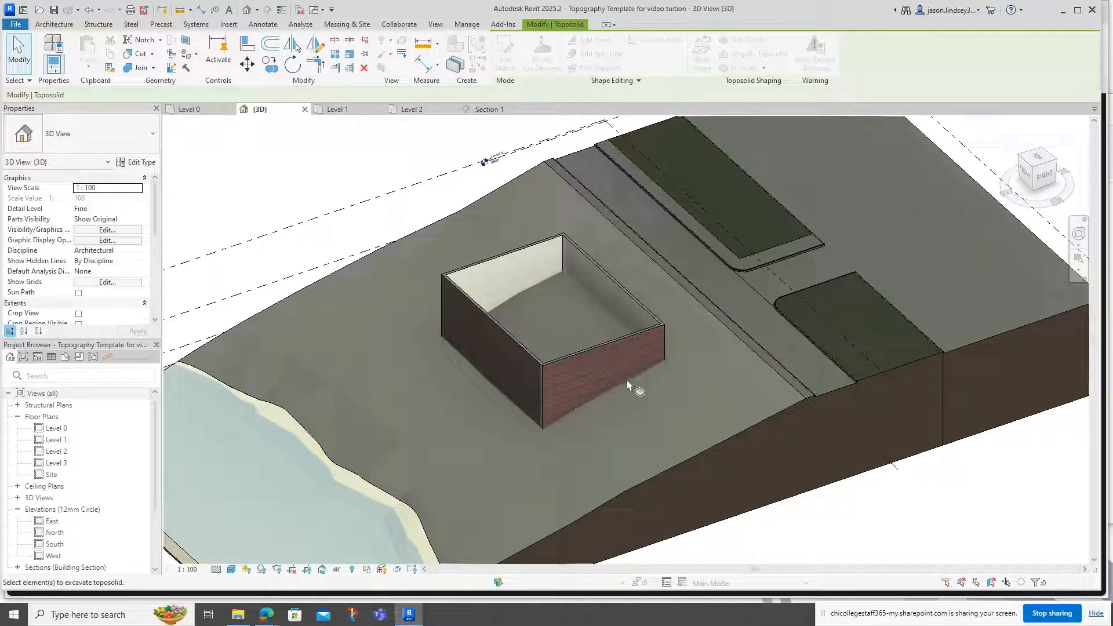
mouse_move(645, 391)
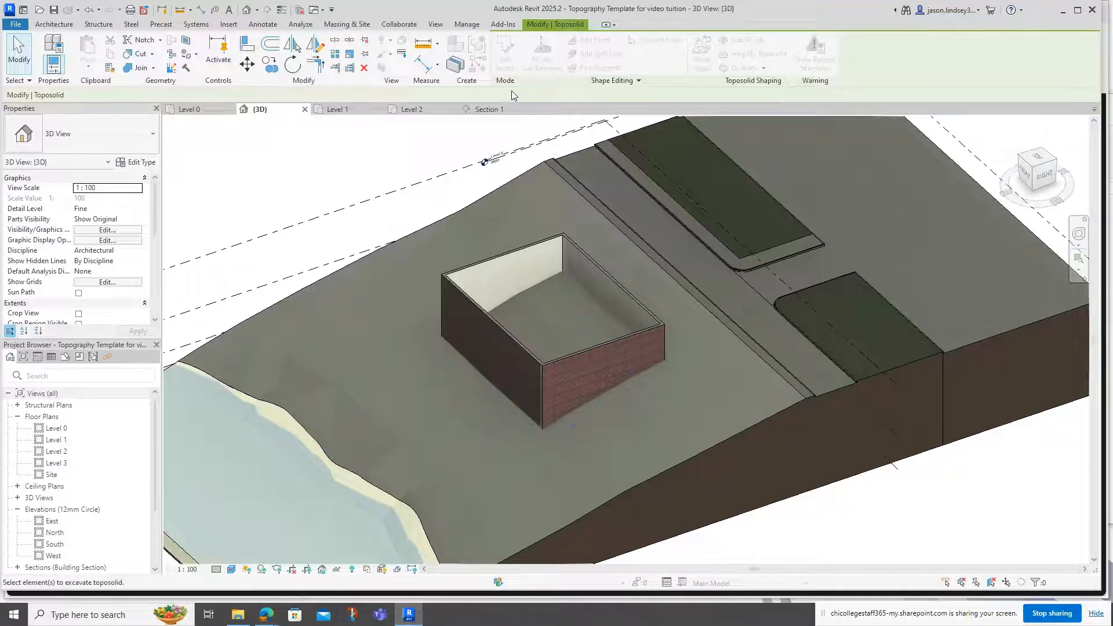
left_click(488, 109)
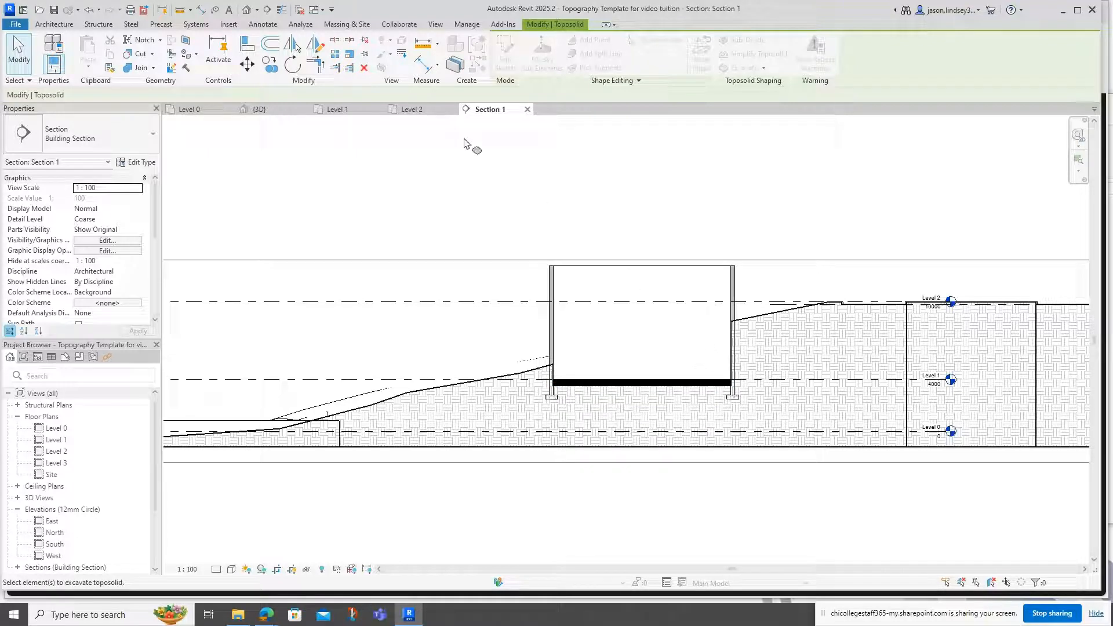
left_click(260, 109)
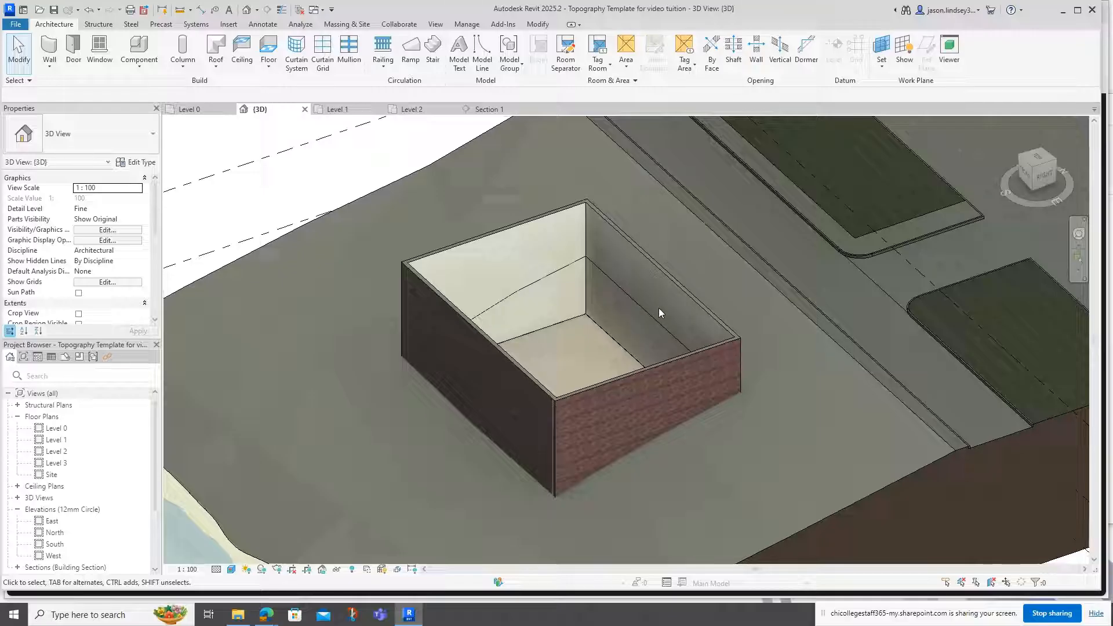
View Section 1 zoomed into the building, terrain stopping at both walls.
left_click(488, 109)
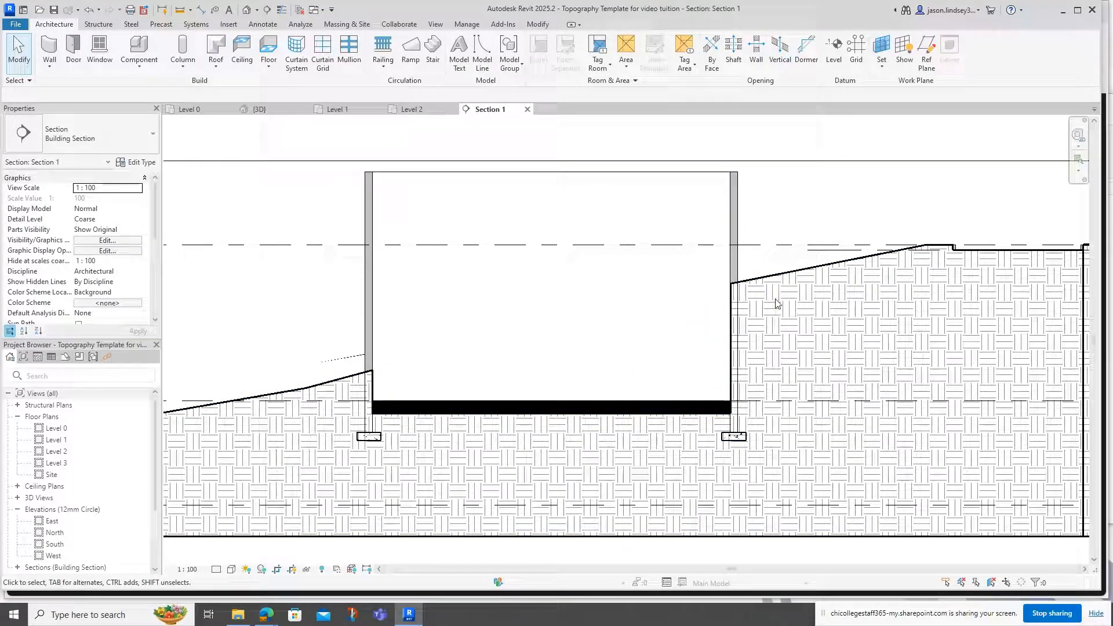
left_click(593, 417)
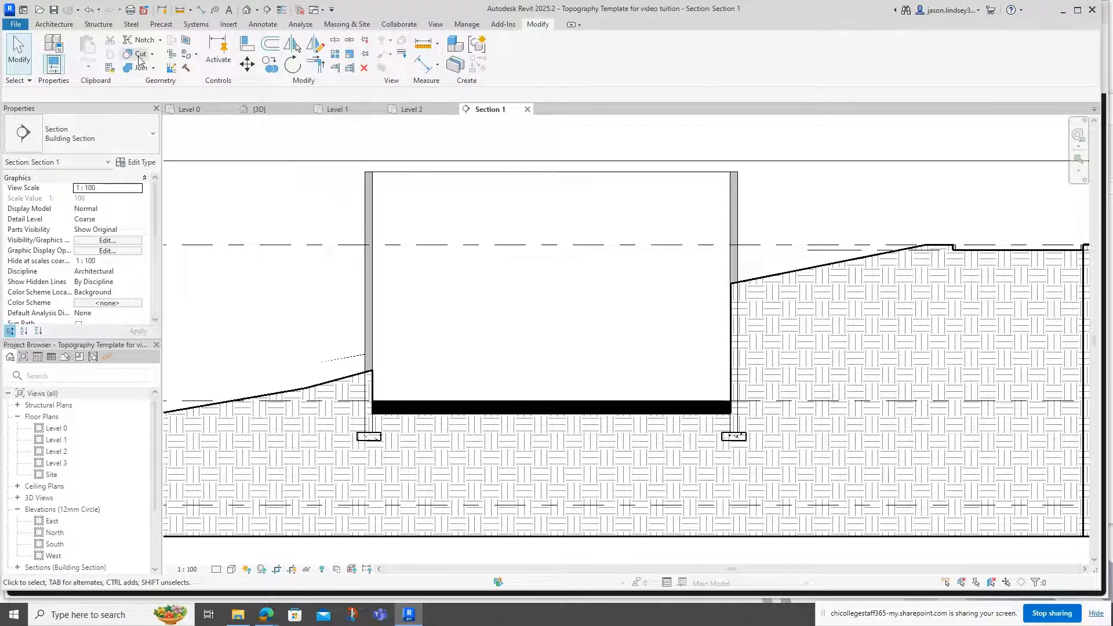
Start a geometry Cut from the Modify ribbon to trim the topography against the building.
left_click(136, 54)
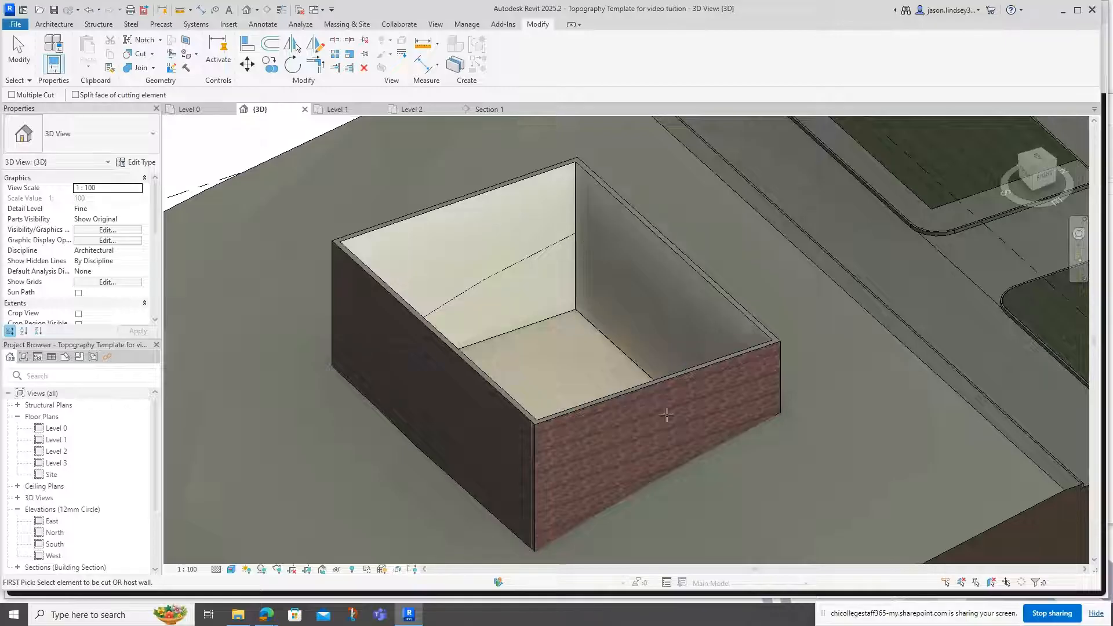
mouse_move(501, 248)
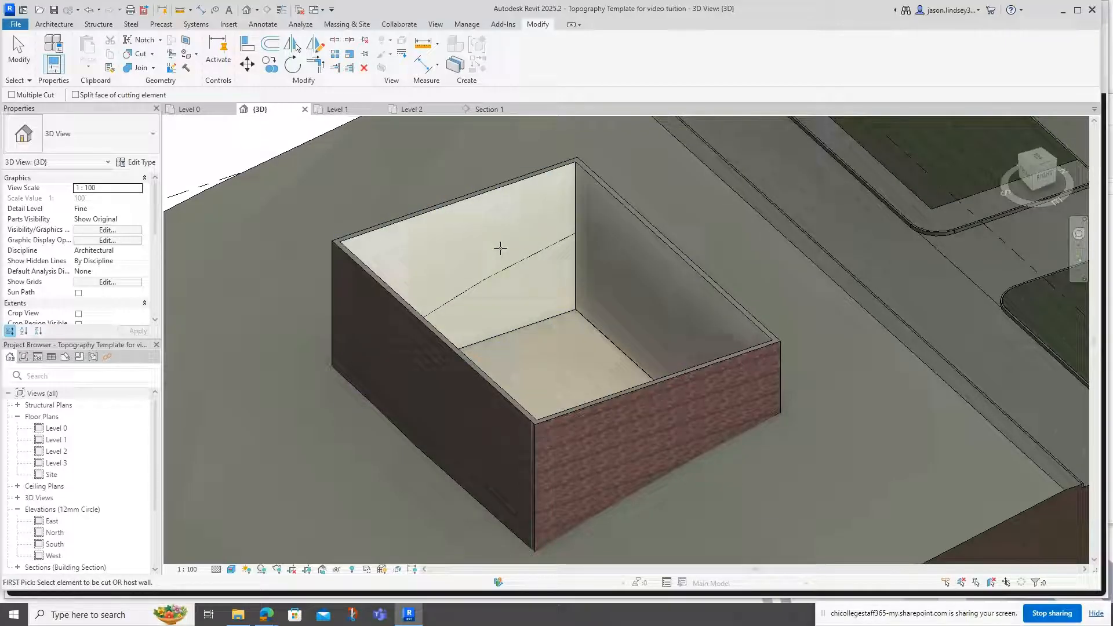